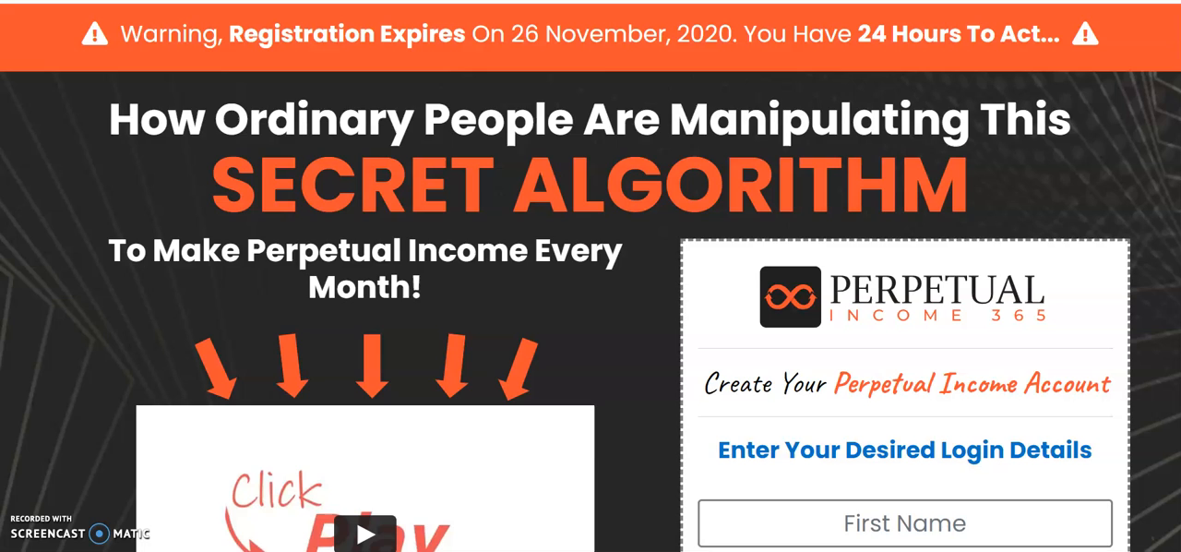
# - Scroll to the embedded Perpetual Income 365 sales video and start it playing
pyautogui.scroll(-3)
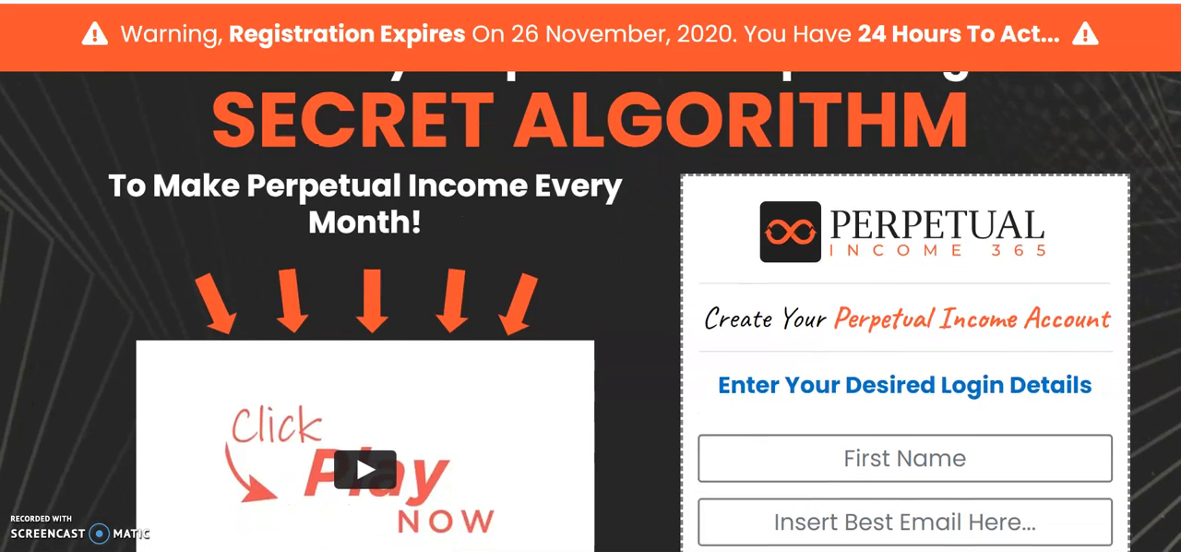
pyautogui.scroll(-3)
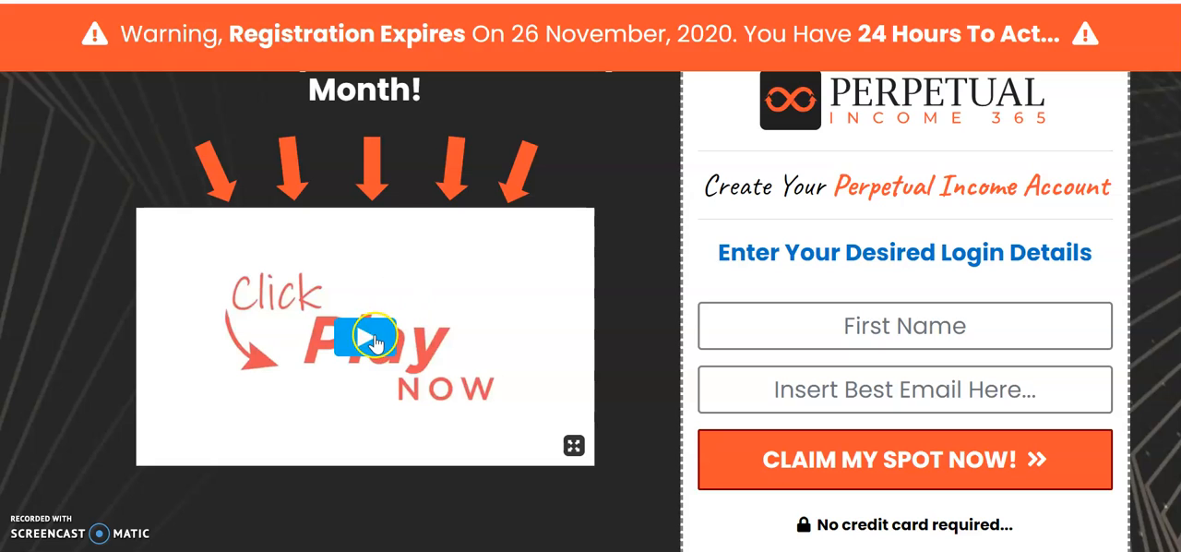
pyautogui.click(365, 336)
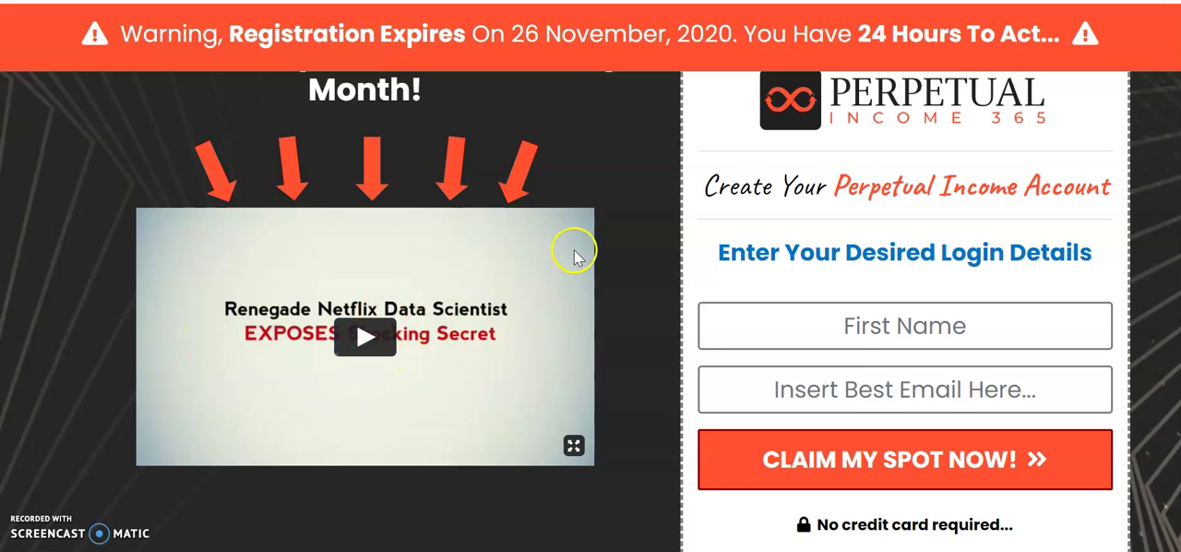
pyautogui.moveTo(570, 432)
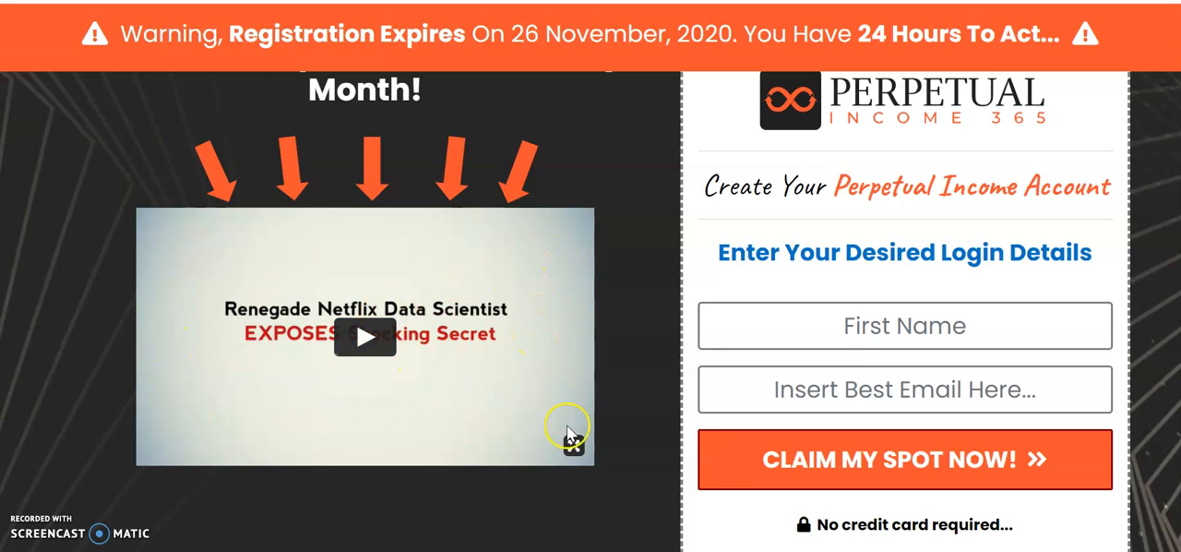
pyautogui.click(363, 340)
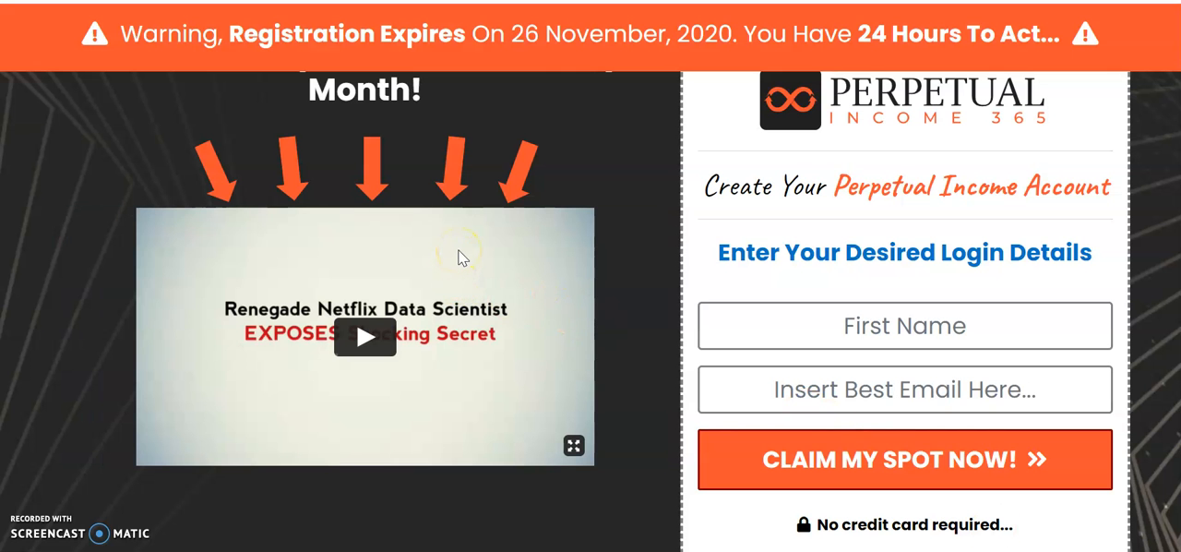
pyautogui.moveTo(469, 275)
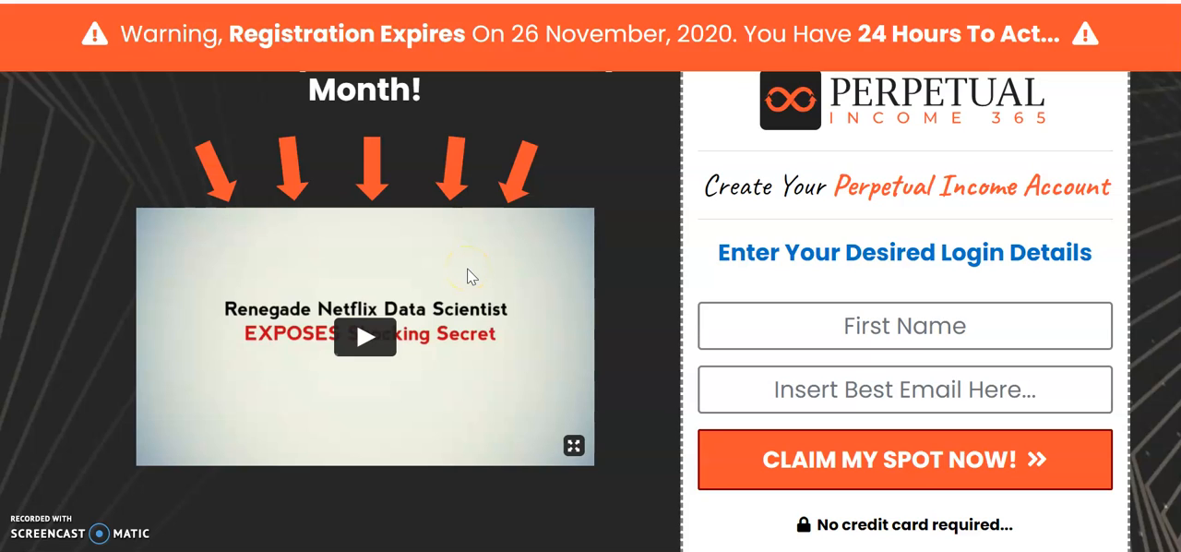
pyautogui.moveTo(487, 267)
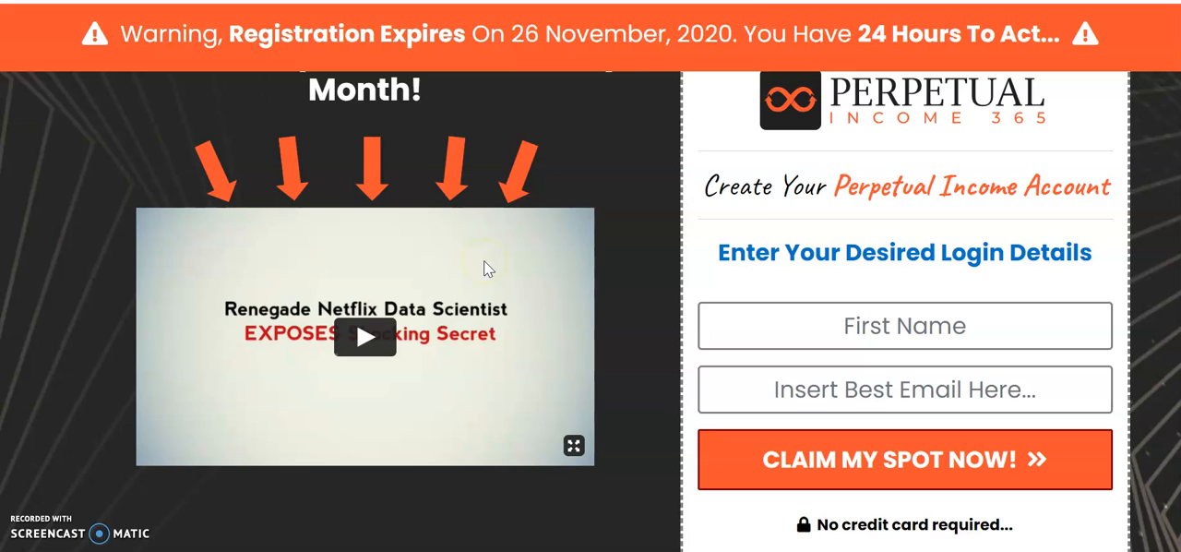
# - View the sales page's source code and bring up find-in-page over it
pyautogui.rightClick(489, 268)
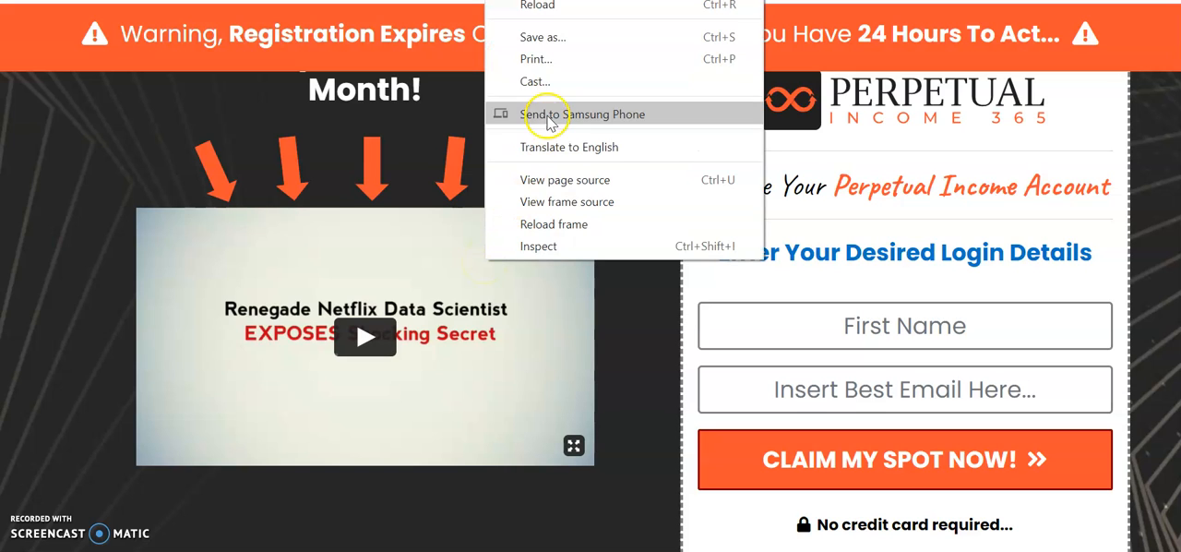
pyautogui.moveTo(550, 185)
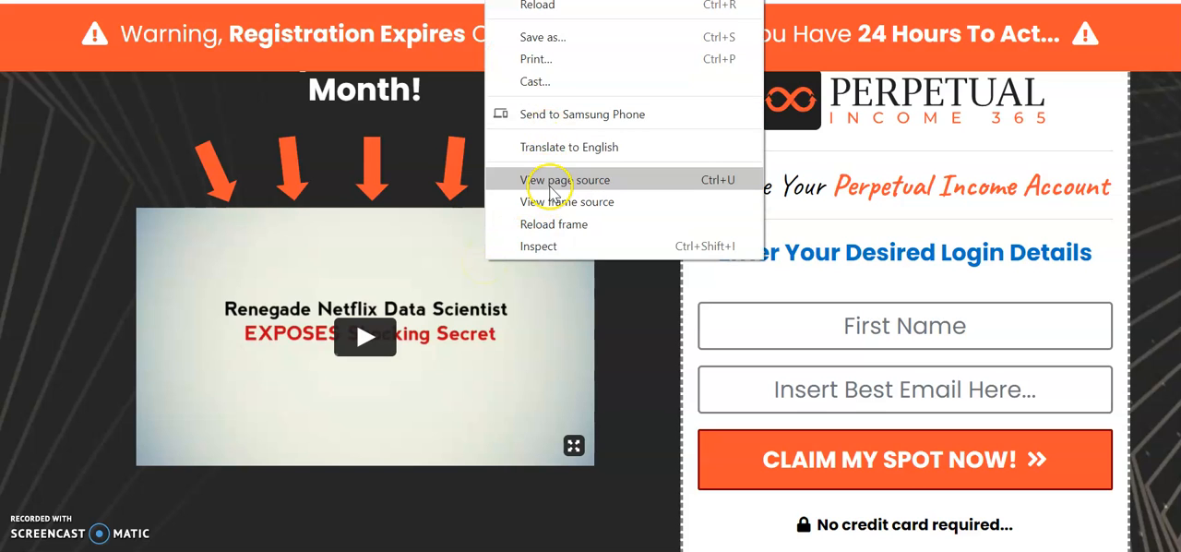
pyautogui.click(554, 181)
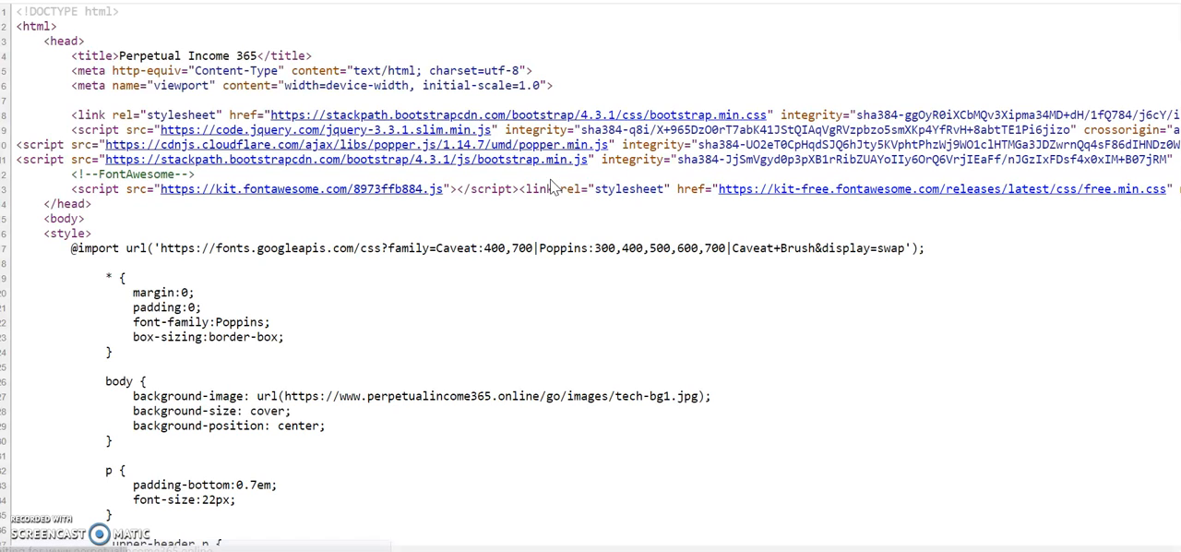
pyautogui.moveTo(546, 315)
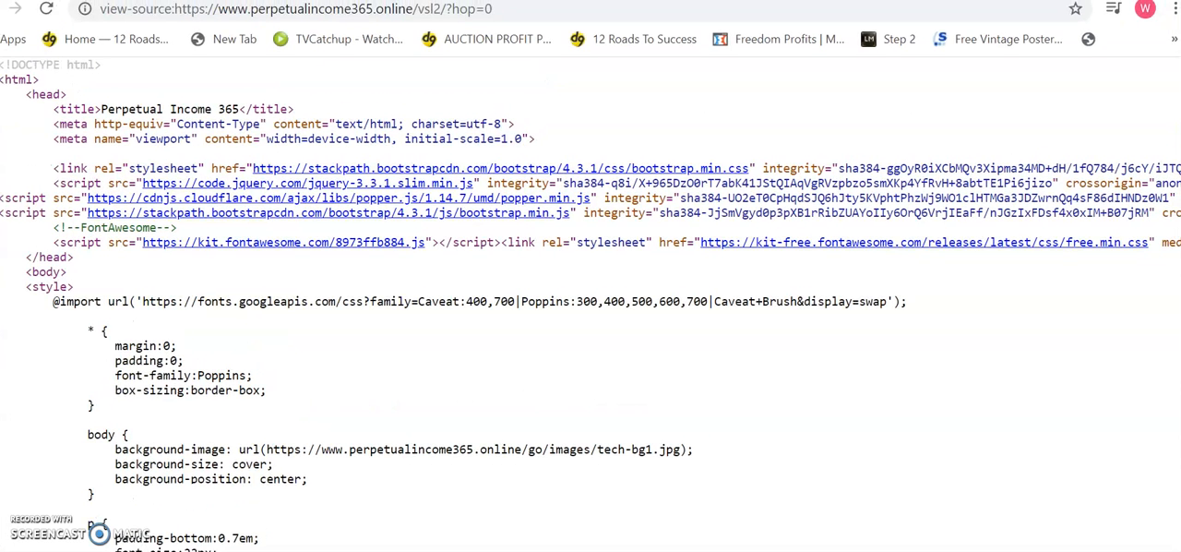
pyautogui.click(1170, 13)
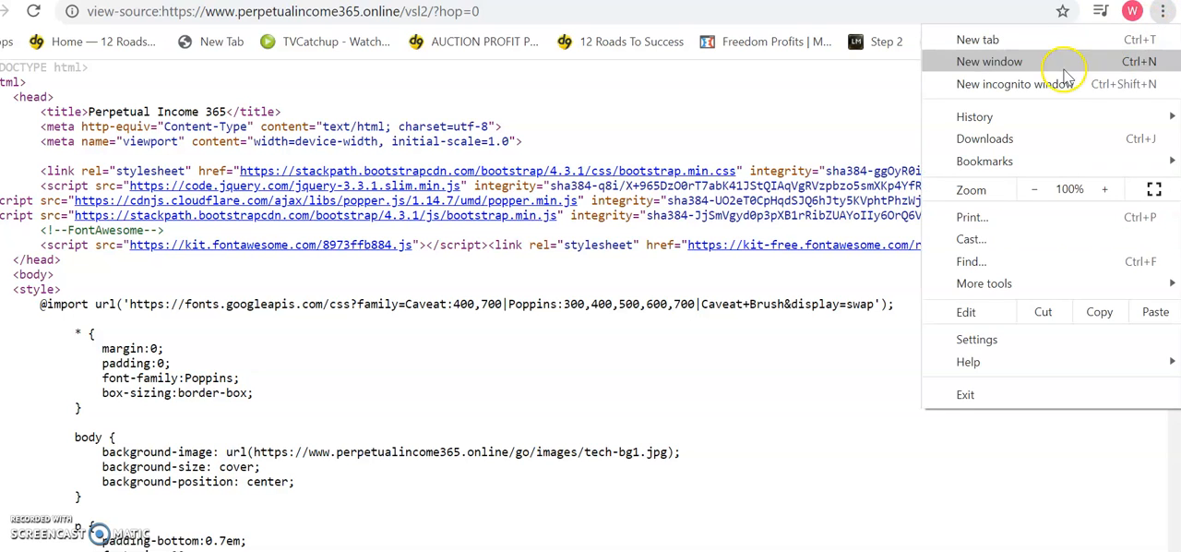
pyautogui.moveTo(989, 262)
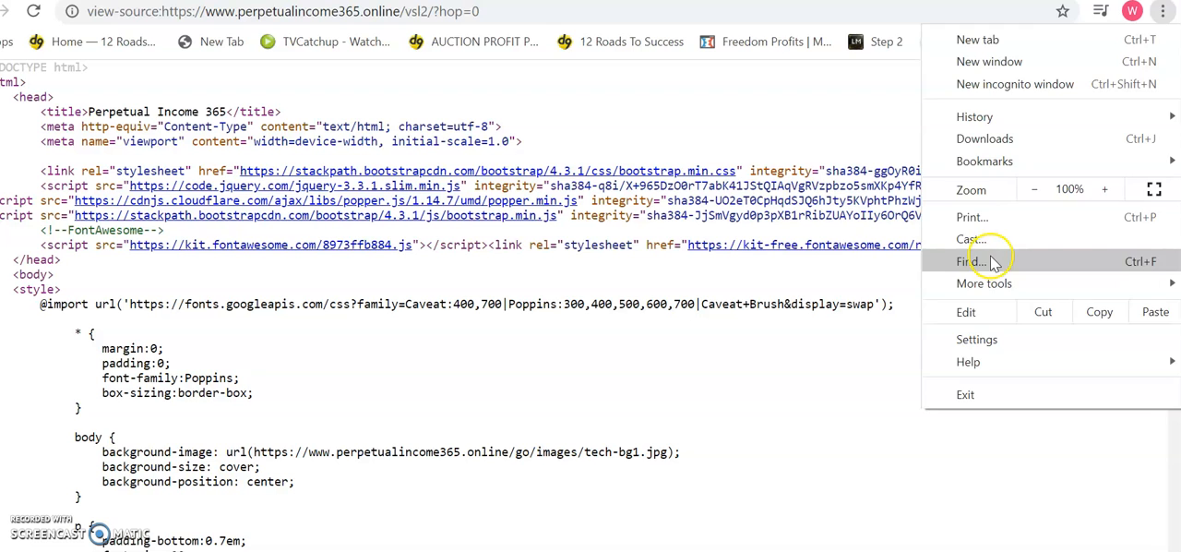
pyautogui.click(967, 261)
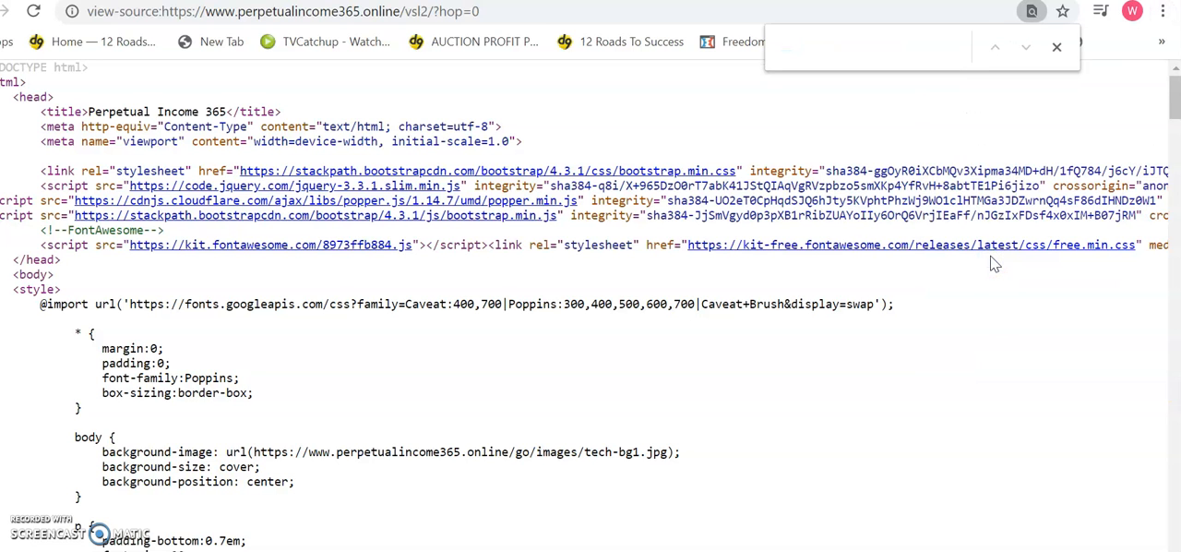
# - Search the source for 'video' and follow the player.vimeo.com iframe link
pyautogui.write('vide')
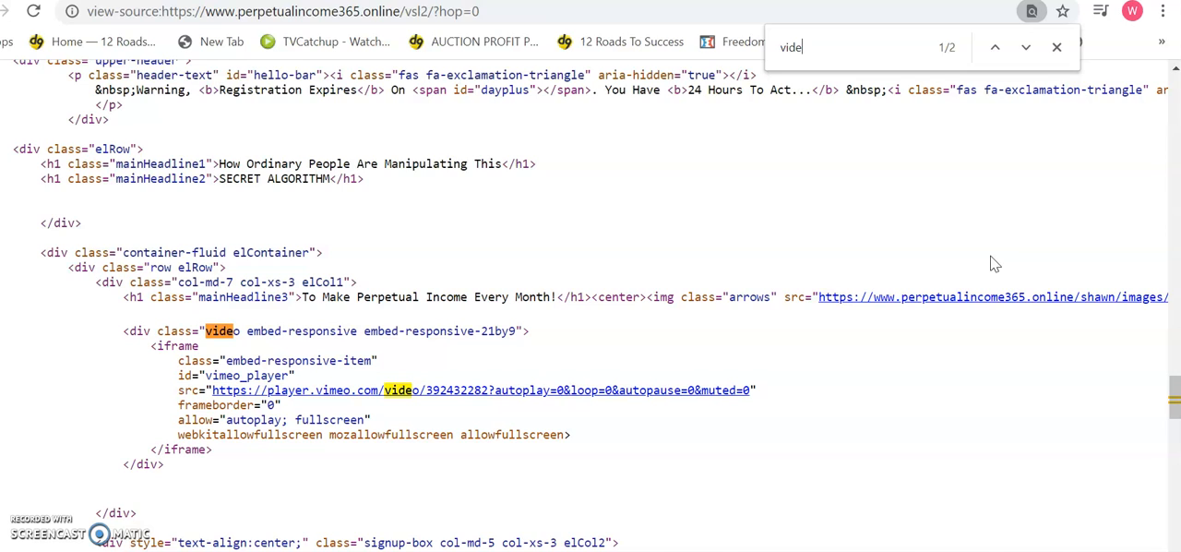
pyautogui.write('o')
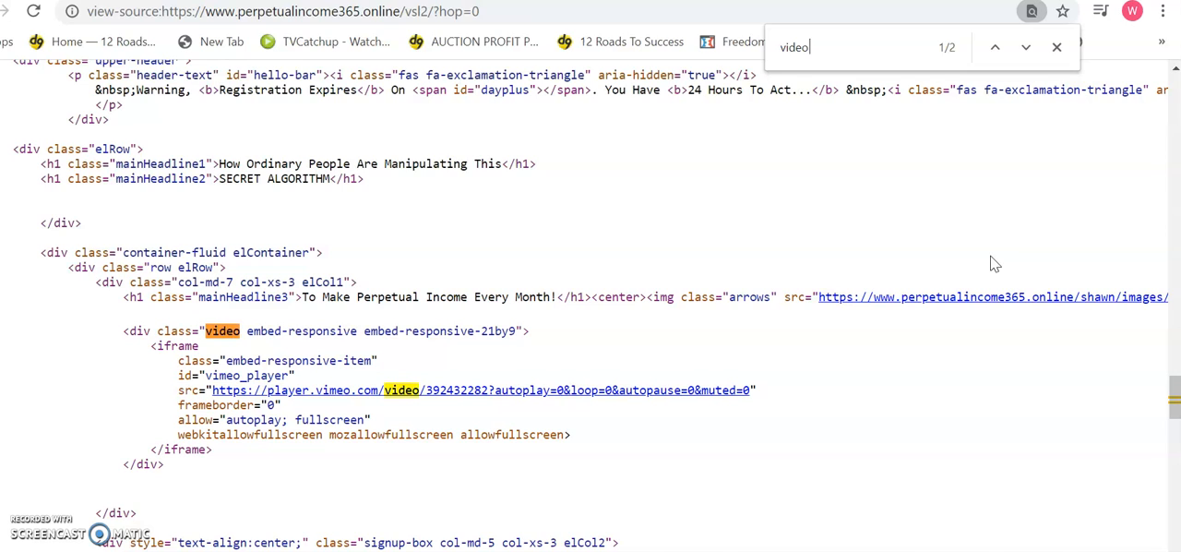
pyautogui.click(1026, 48)
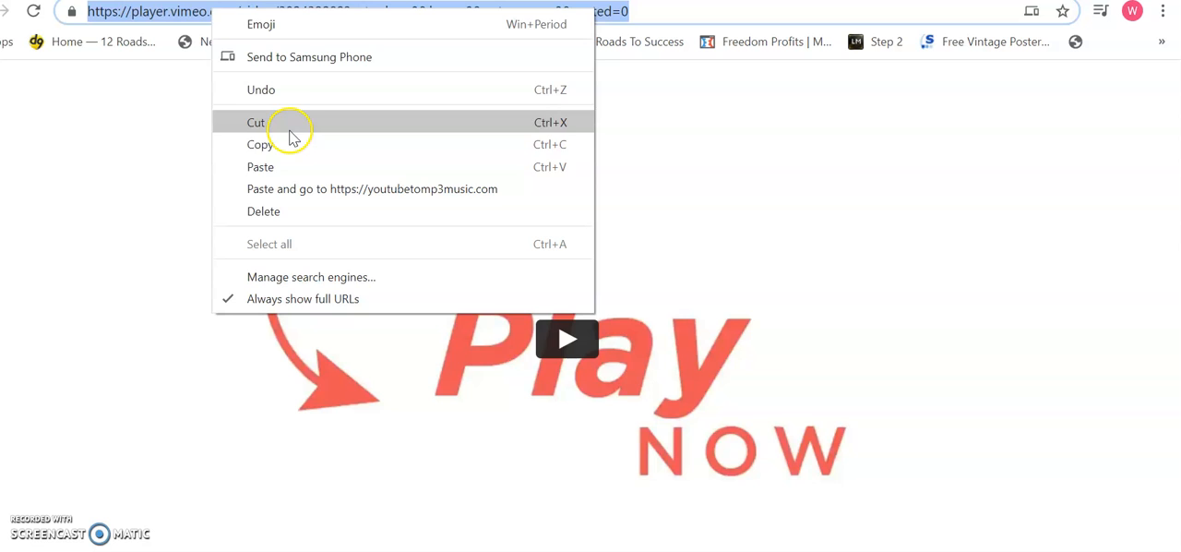
# - Copy the Vimeo player address, paste it into YouTubetoMP3 and fetch the Pre-lander Updated video
pyautogui.click(299, 154)
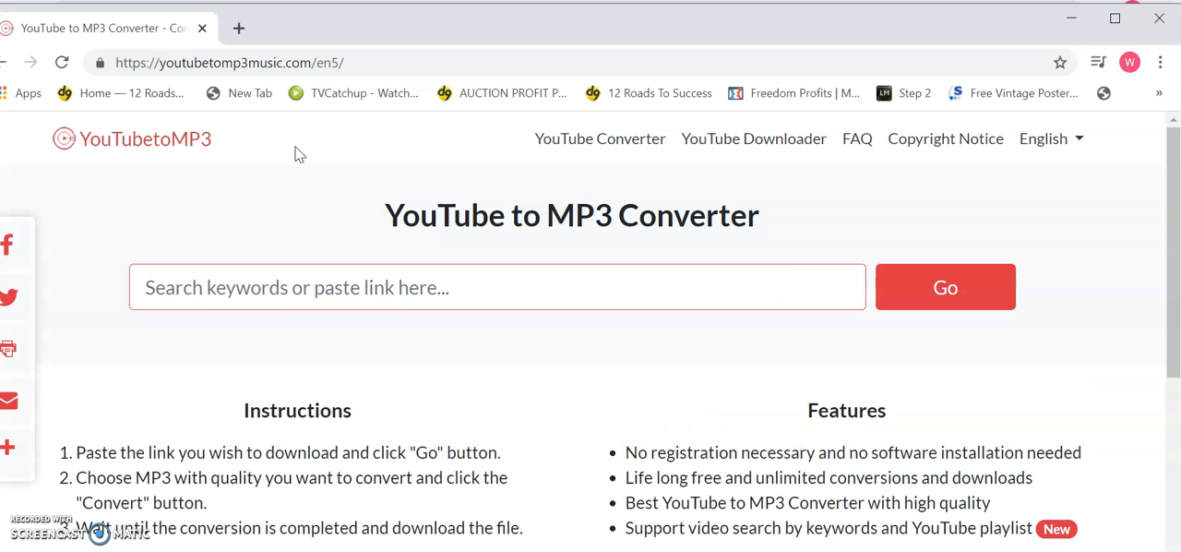
pyautogui.moveTo(468, 286)
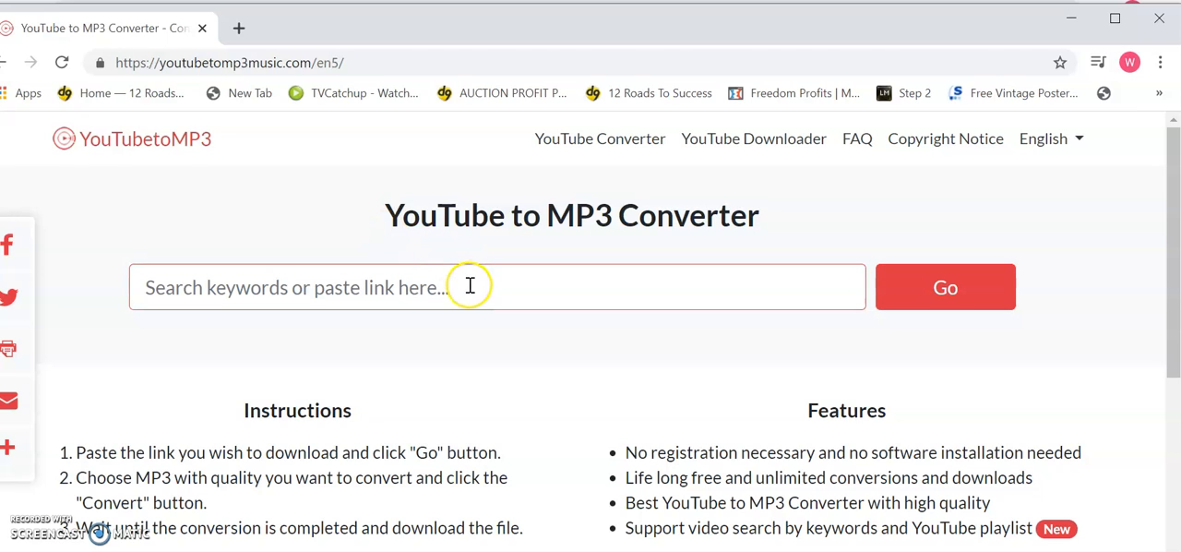
pyautogui.click(945, 286)
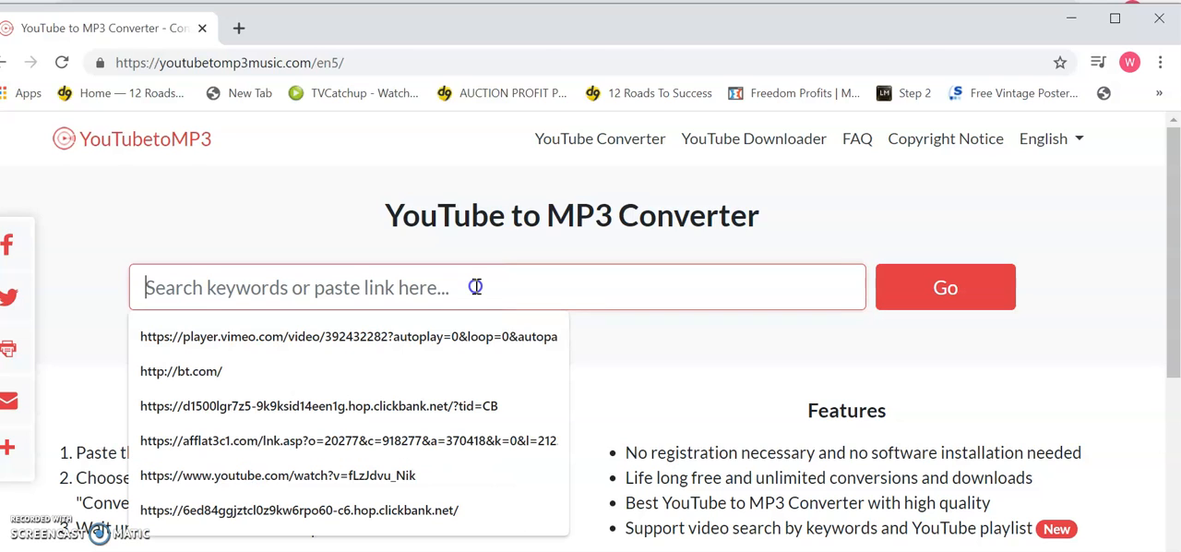
pyautogui.rightClick(470, 287)
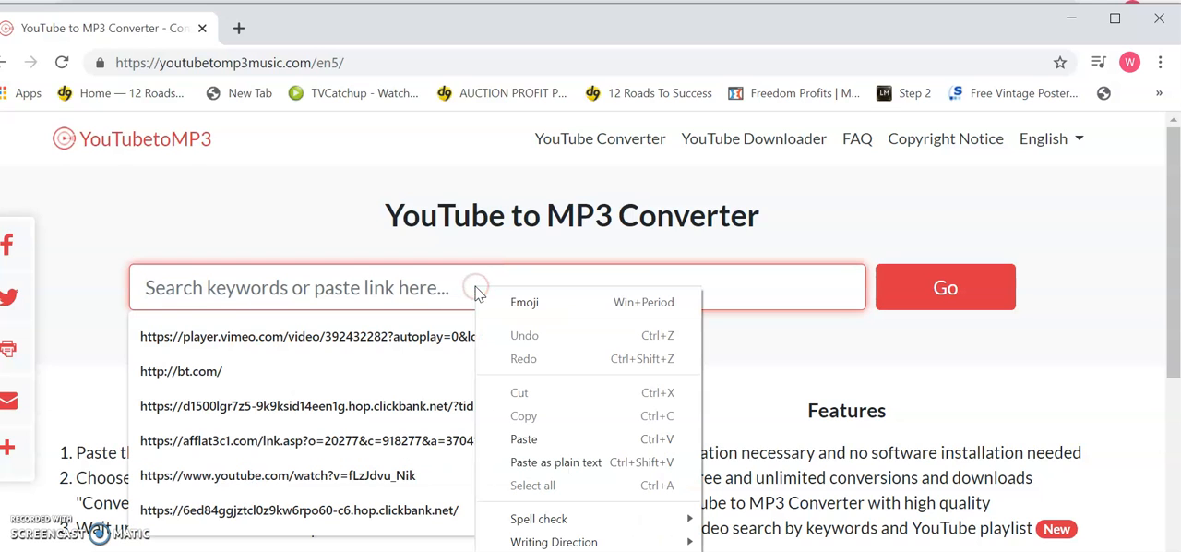
pyautogui.moveTo(527, 439)
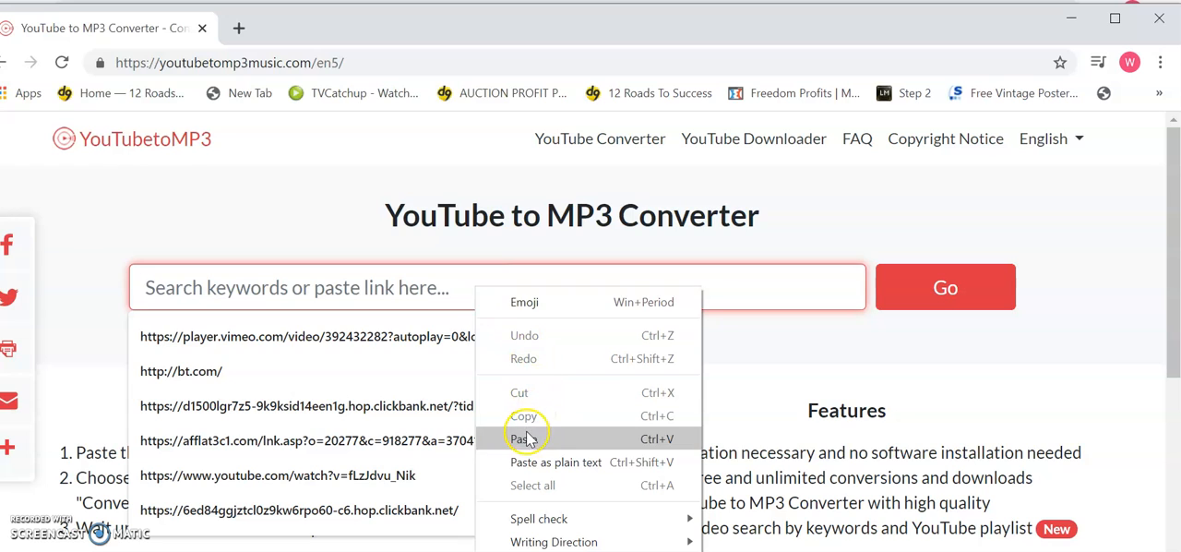
pyautogui.click(524, 439)
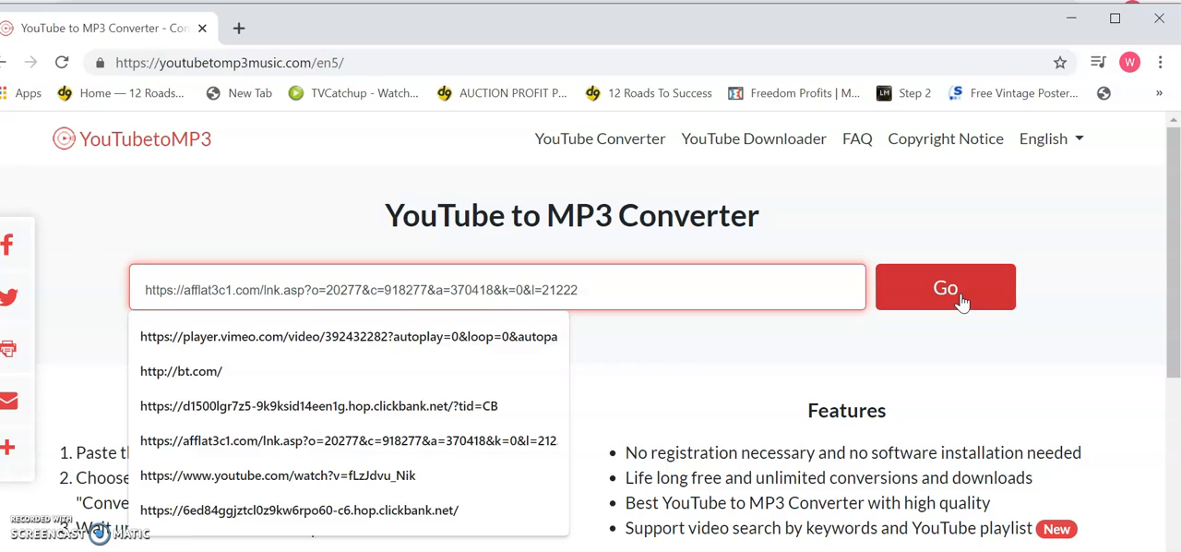
pyautogui.click(961, 287)
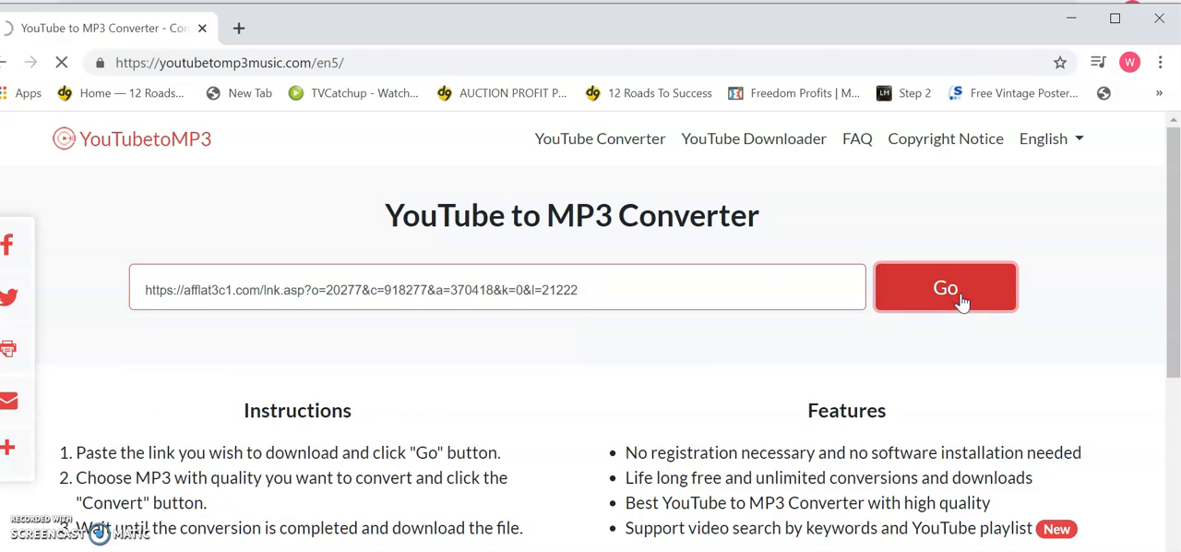
pyautogui.click(945, 288)
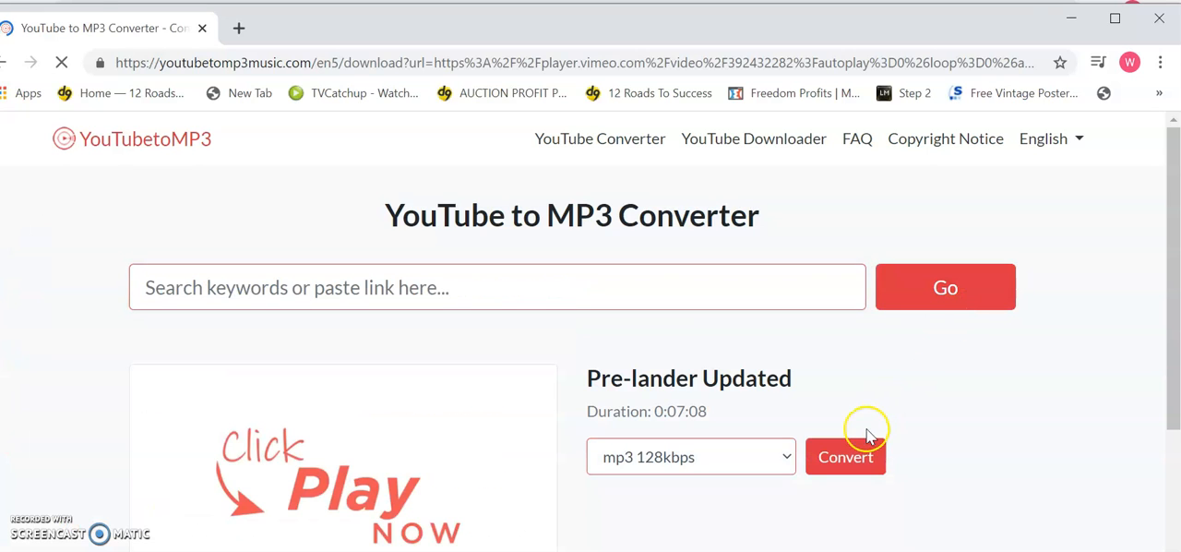
# - Convert the Pre-lander Updated video to a 128kbps MP3 ready for download
pyautogui.click(845, 457)
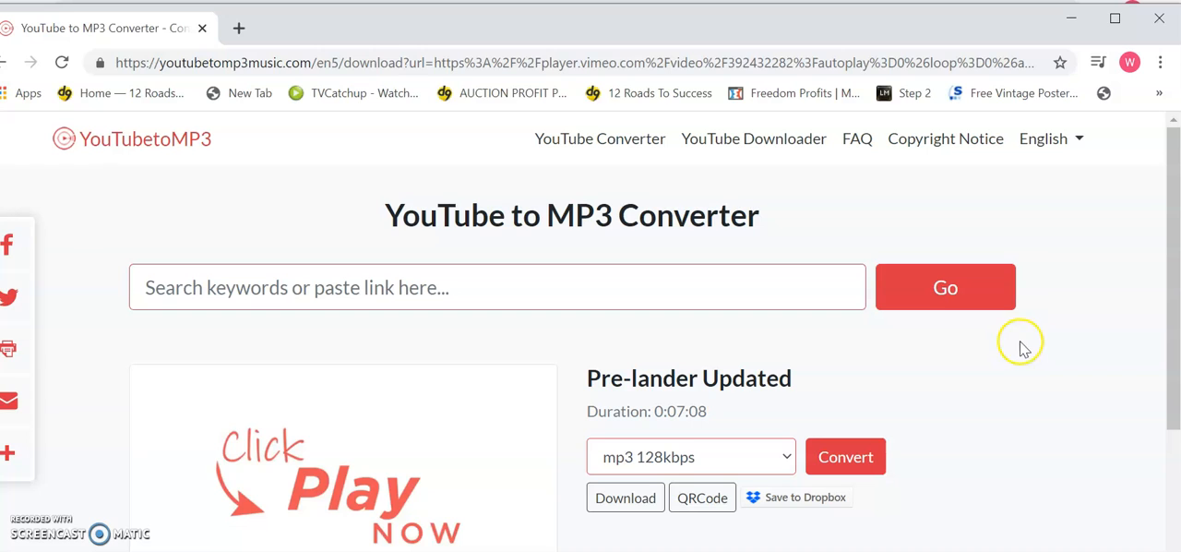
pyautogui.moveTo(376, 203)
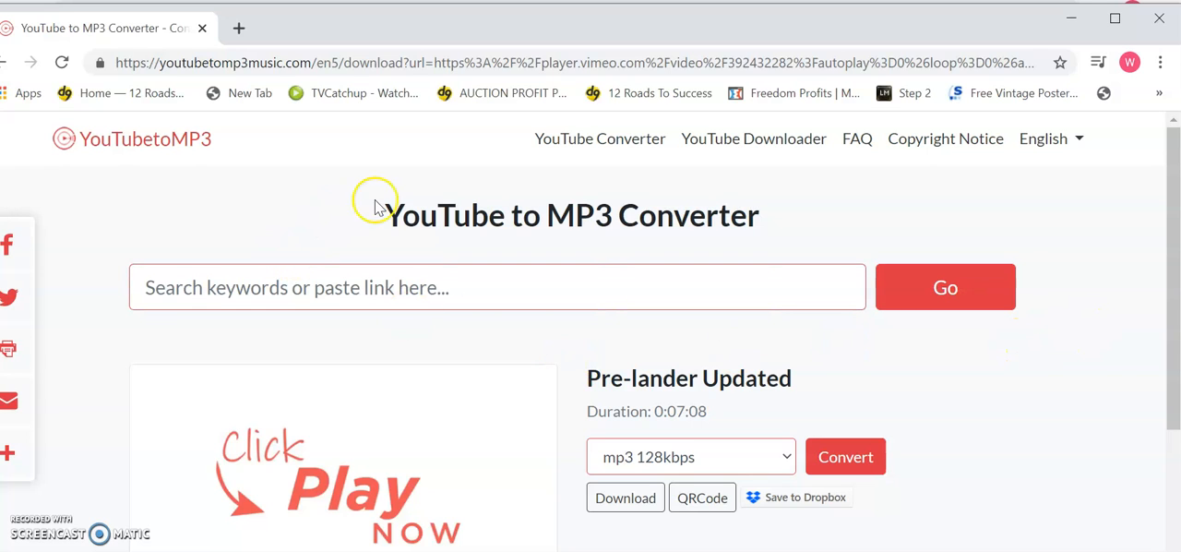
pyautogui.moveTo(795, 183)
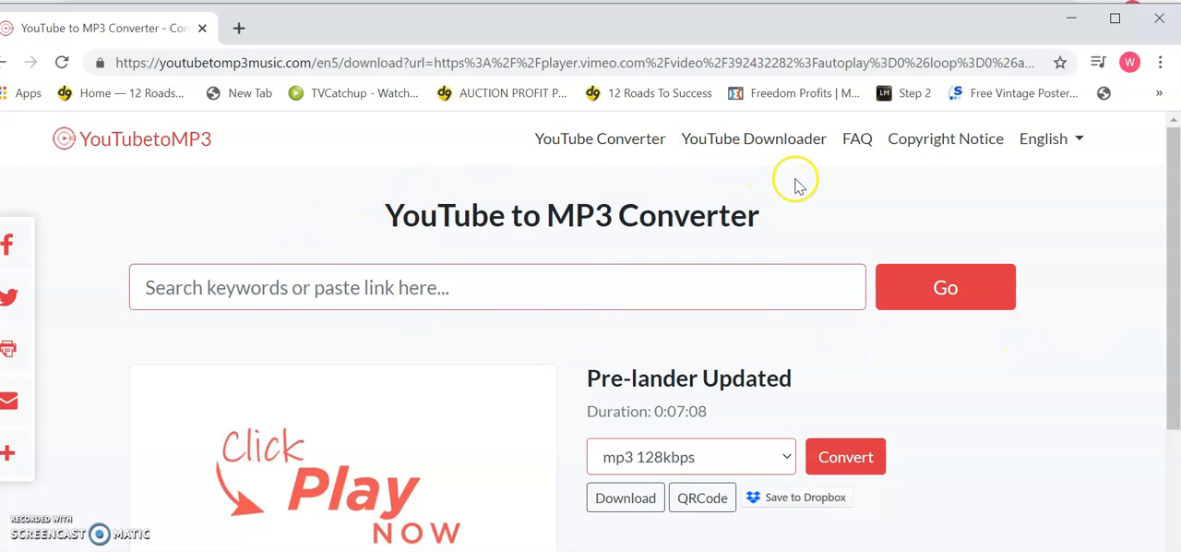
pyautogui.moveTo(853, 404)
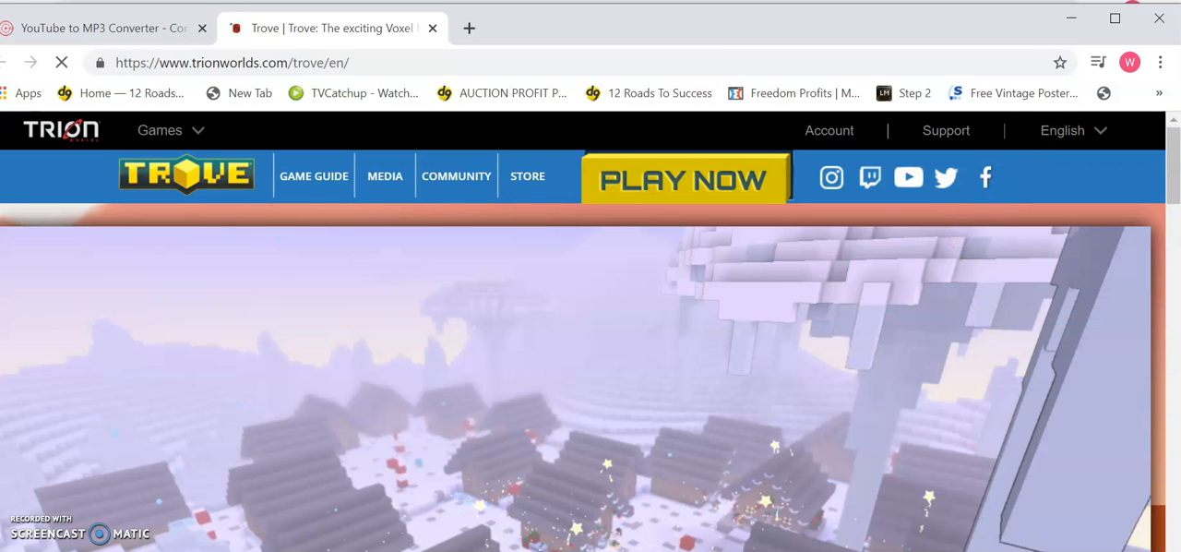
pyautogui.scroll(-3)
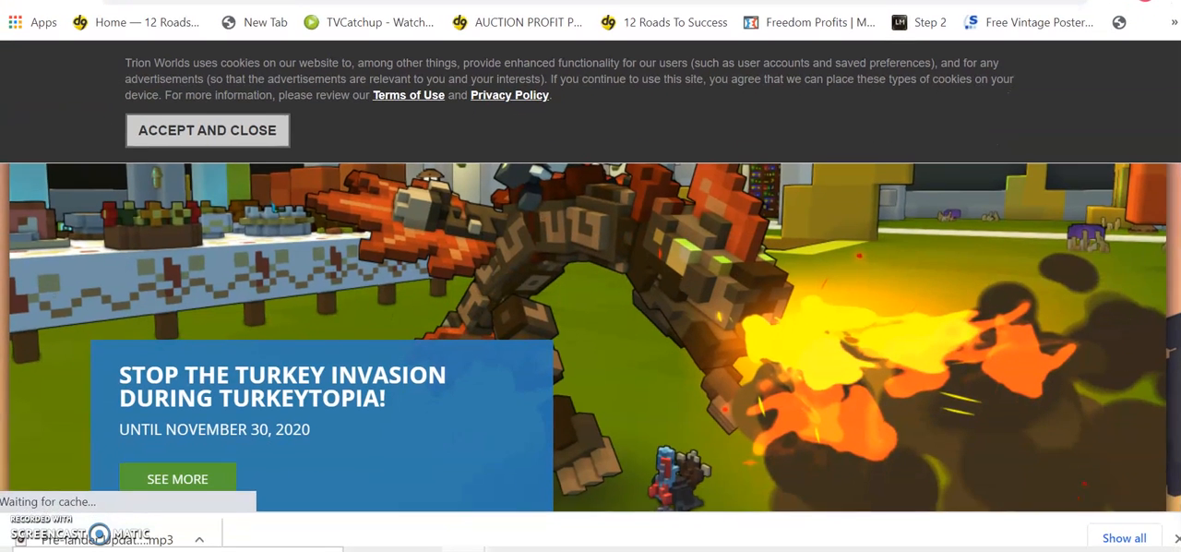
# - Interact with the Trove advertising page that opened during the MP3 download
pyautogui.click(199, 535)
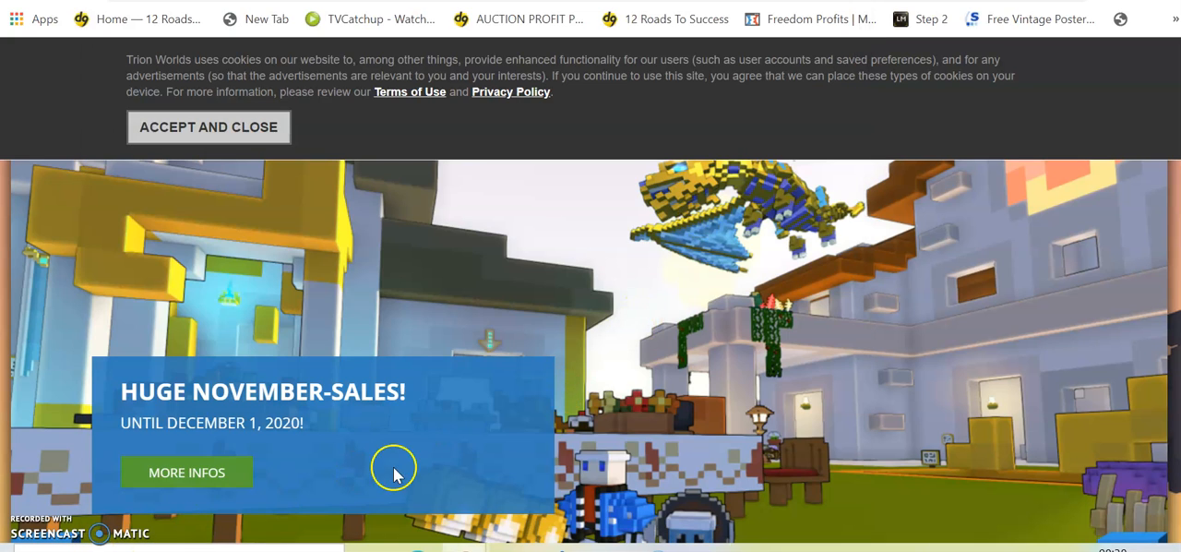
pyautogui.moveTo(395, 472)
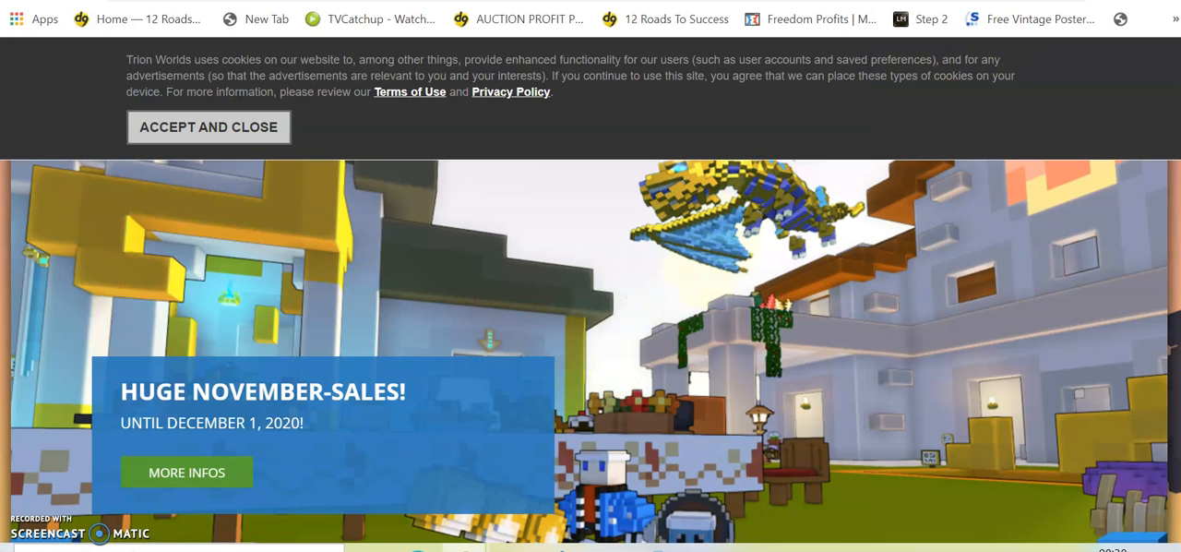
pyautogui.moveTo(904, 175)
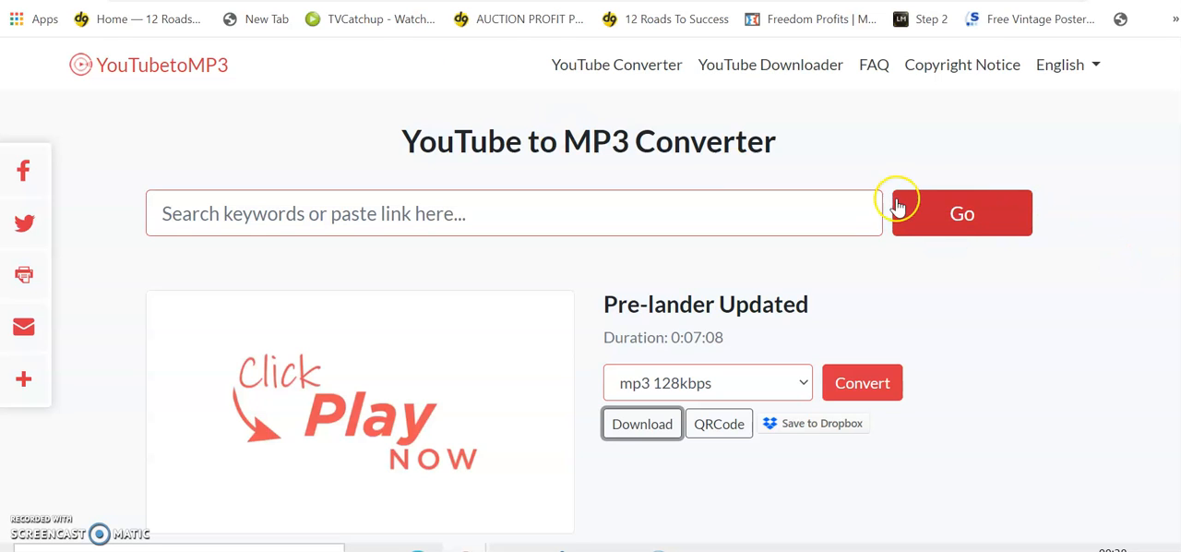
pyautogui.moveTo(871, 262)
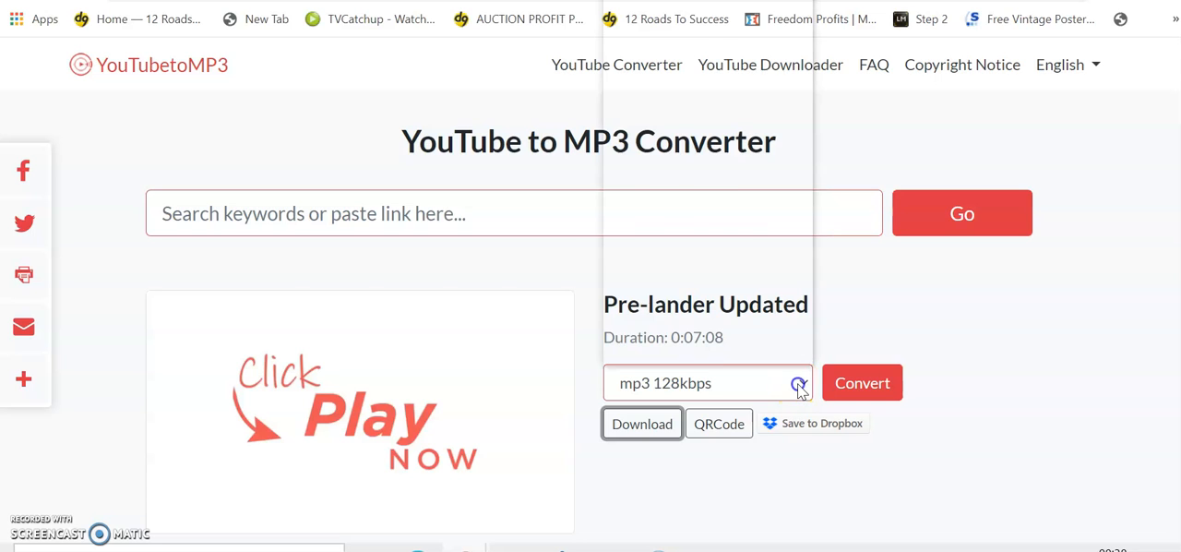
# - Choose the mp4 640x360 format and download the Pre-lander Updated video
pyautogui.click(799, 382)
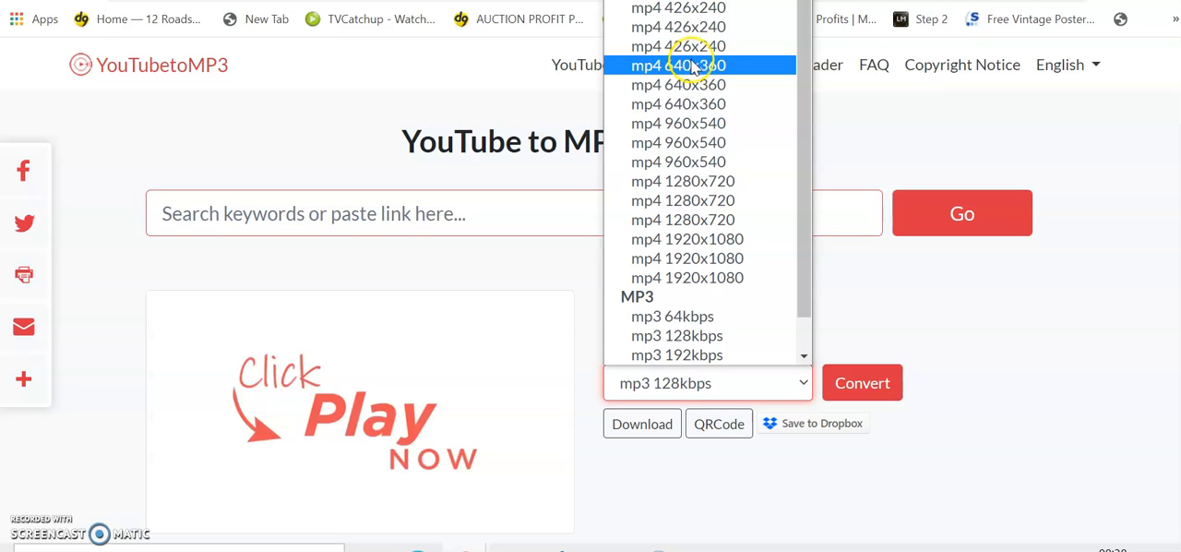
pyautogui.click(692, 65)
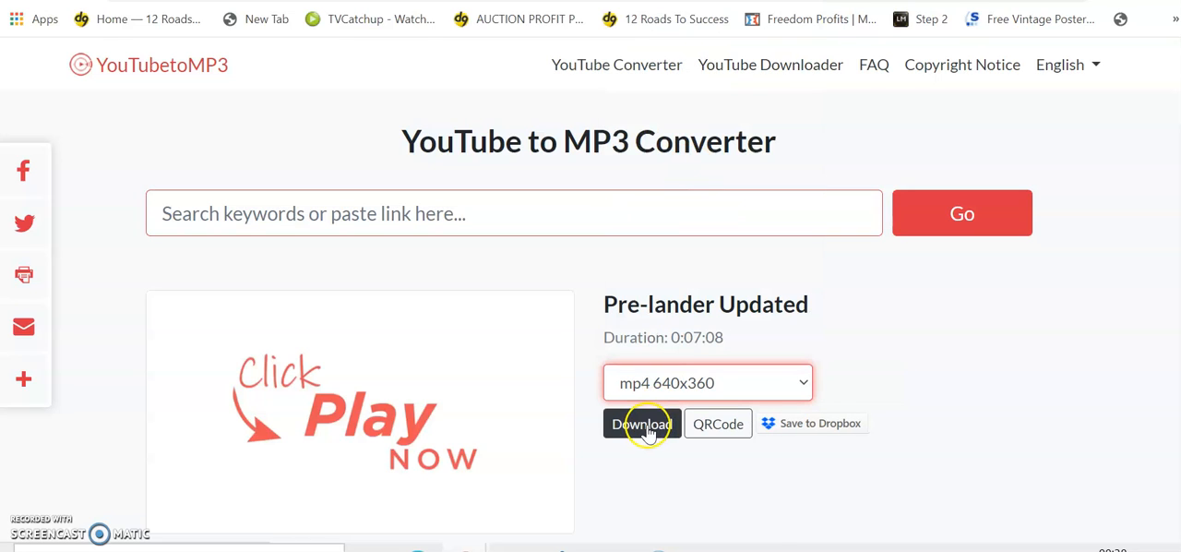
pyautogui.click(642, 424)
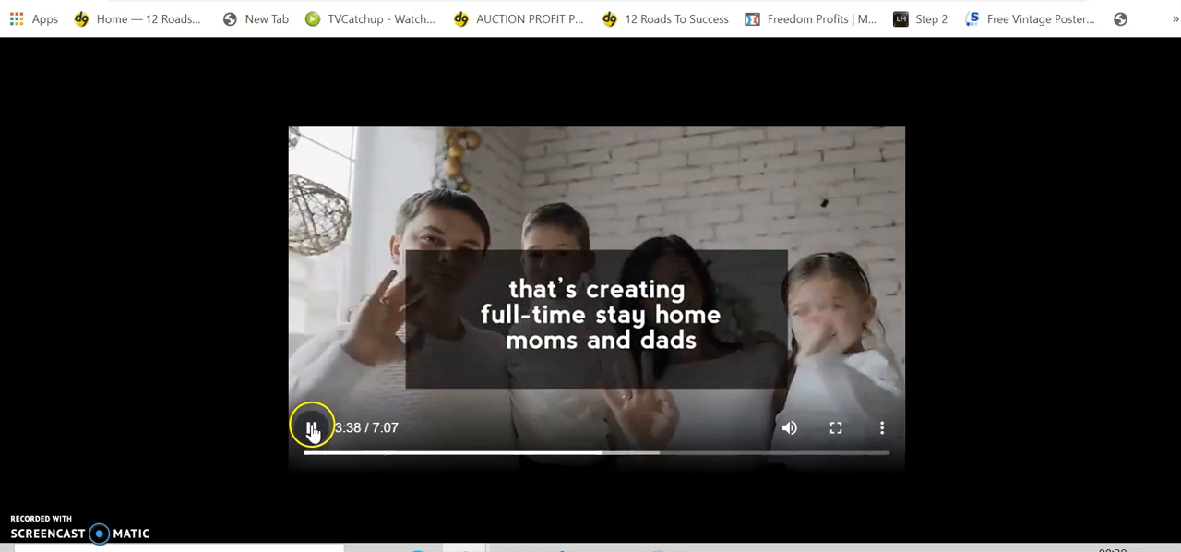
# - Pause the Pre-lander Updated video at 3:39 and download it from the player menu
pyautogui.click(312, 428)
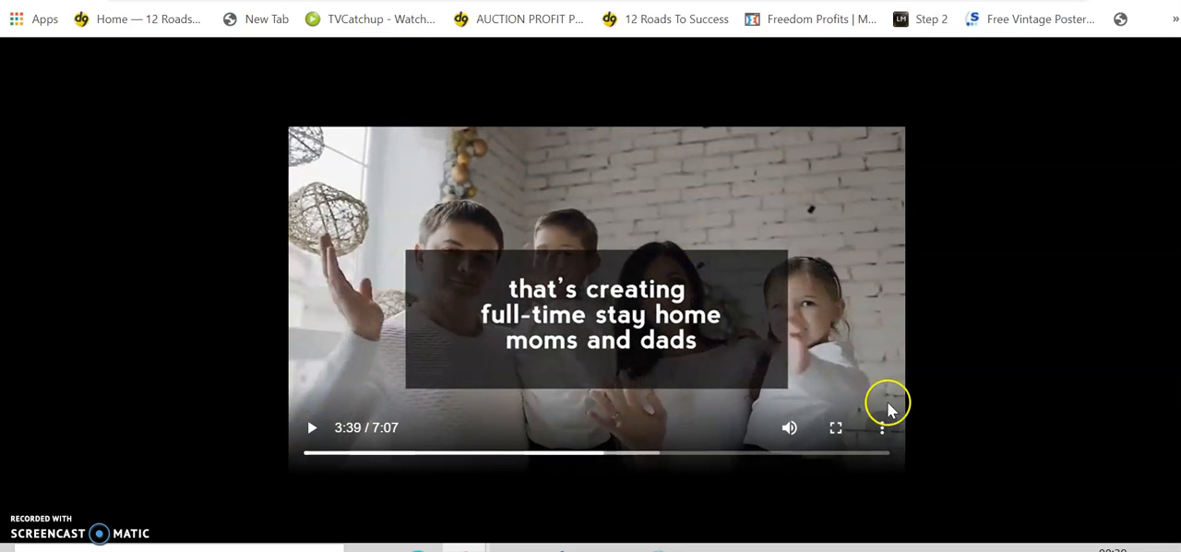
pyautogui.moveTo(882, 424)
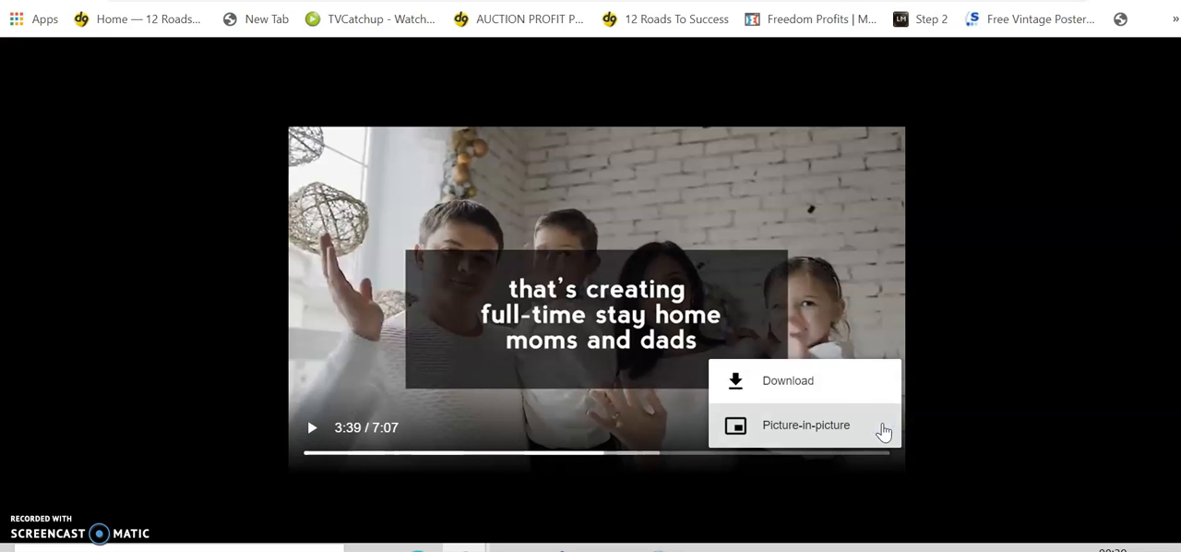
pyautogui.click(786, 381)
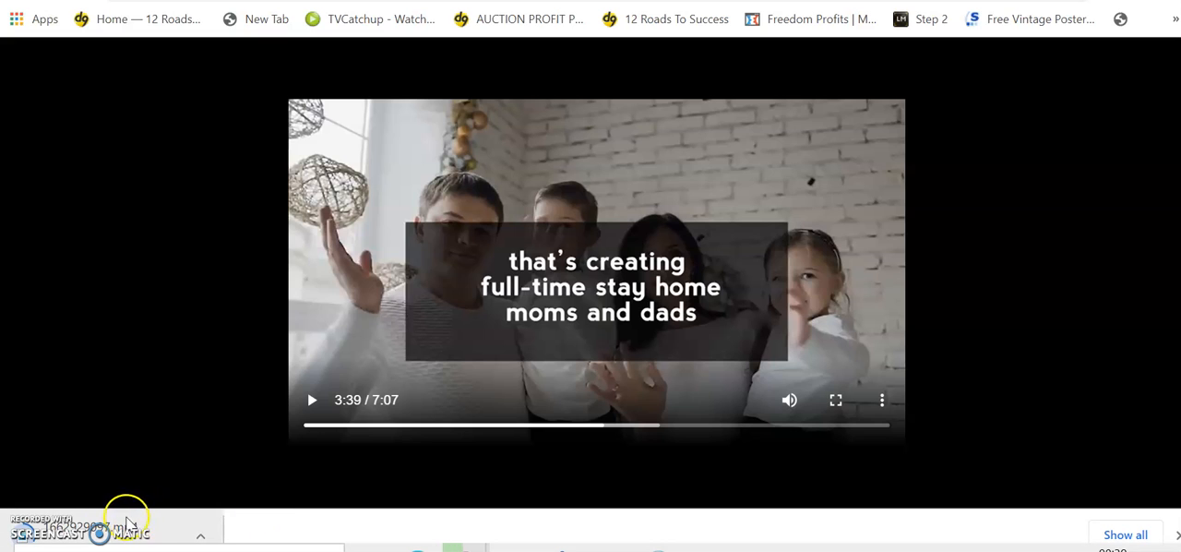
pyautogui.moveTo(203, 533)
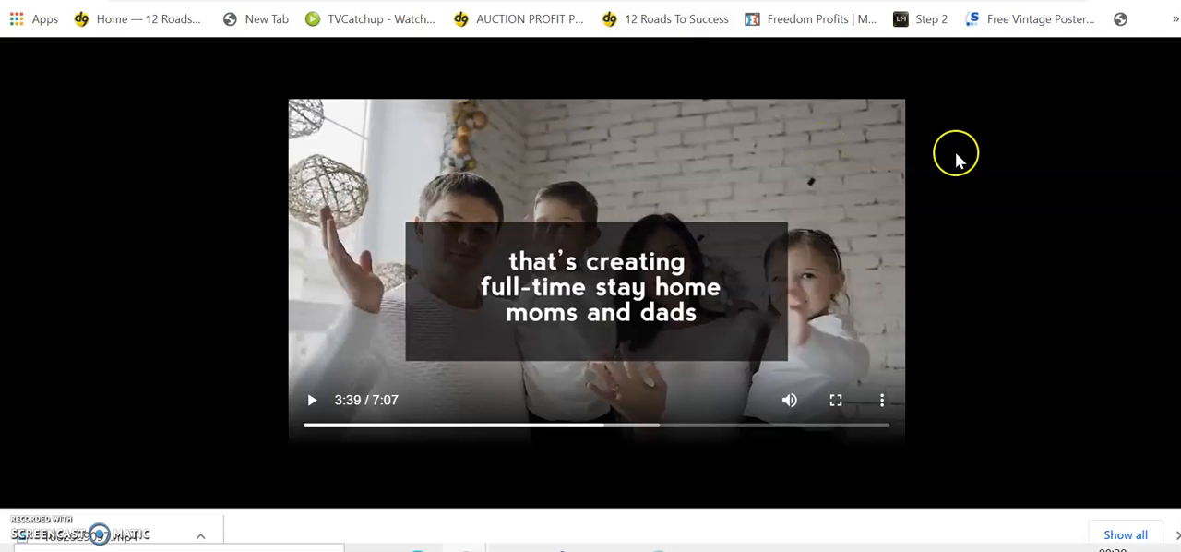
pyautogui.moveTo(979, 162)
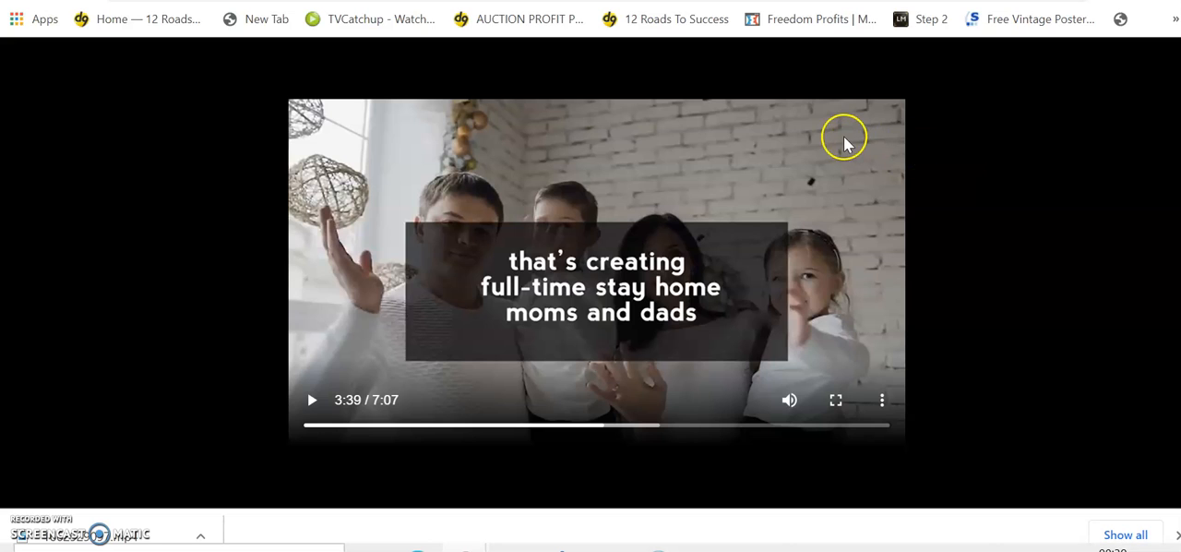
pyautogui.moveTo(1013, 148)
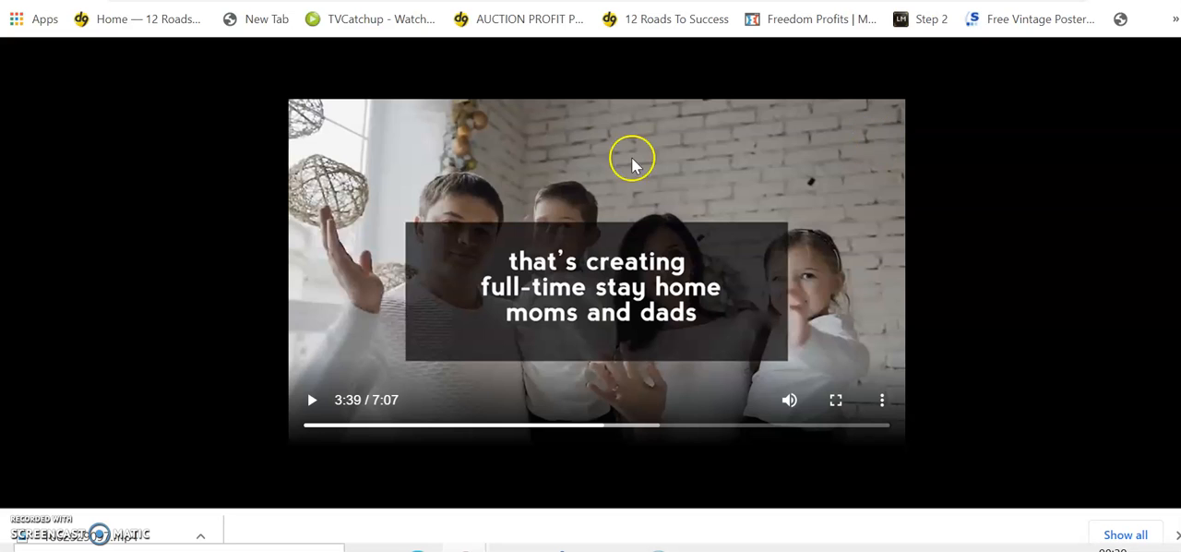
pyautogui.moveTo(233, 384)
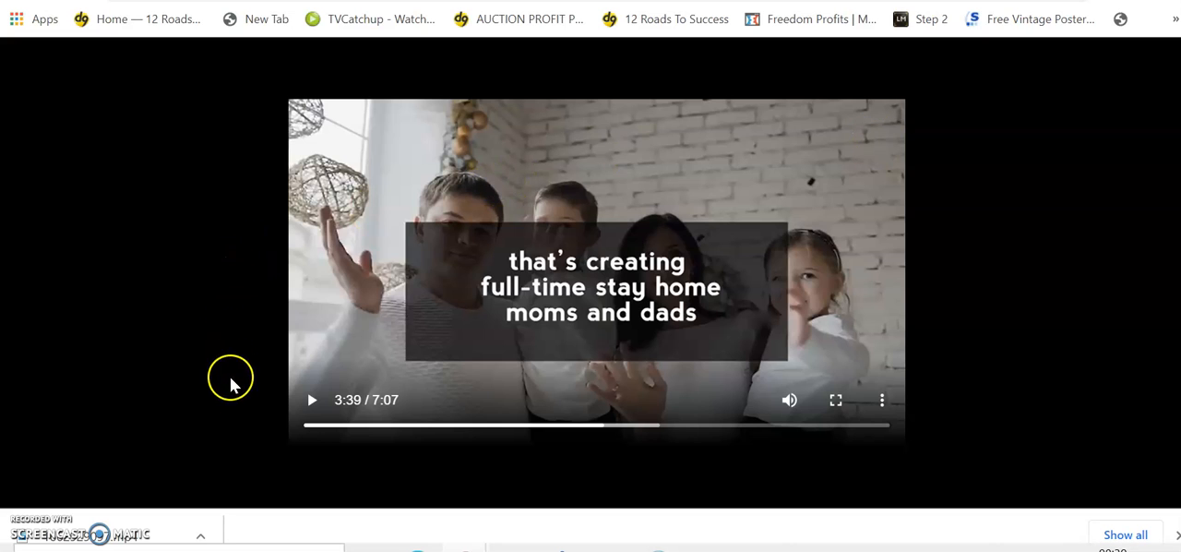